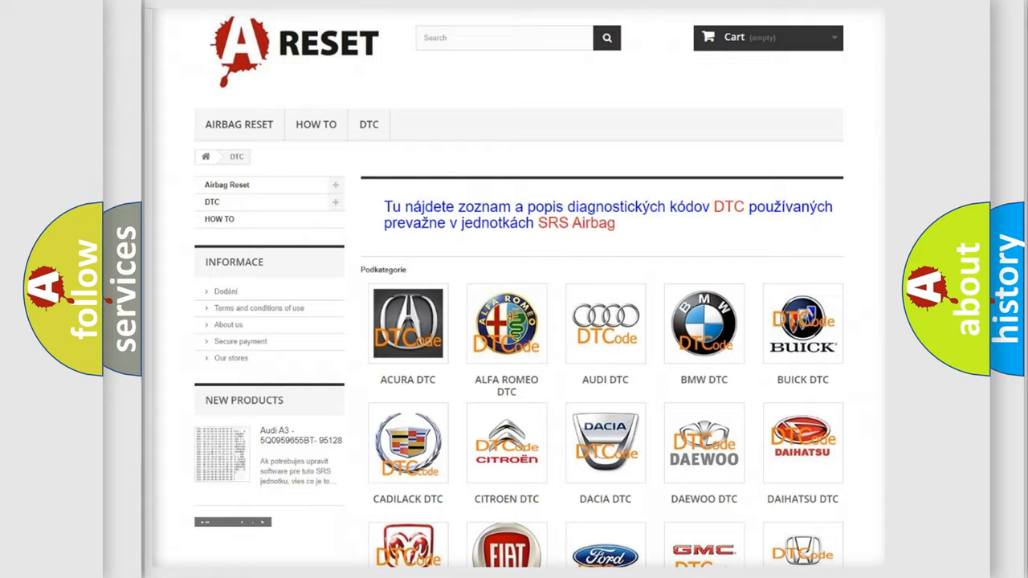
Step: Advance from the Description slide to the B100046 Cause slide listing yaw rate sensor, wiring and connector
scroll("down", 3)
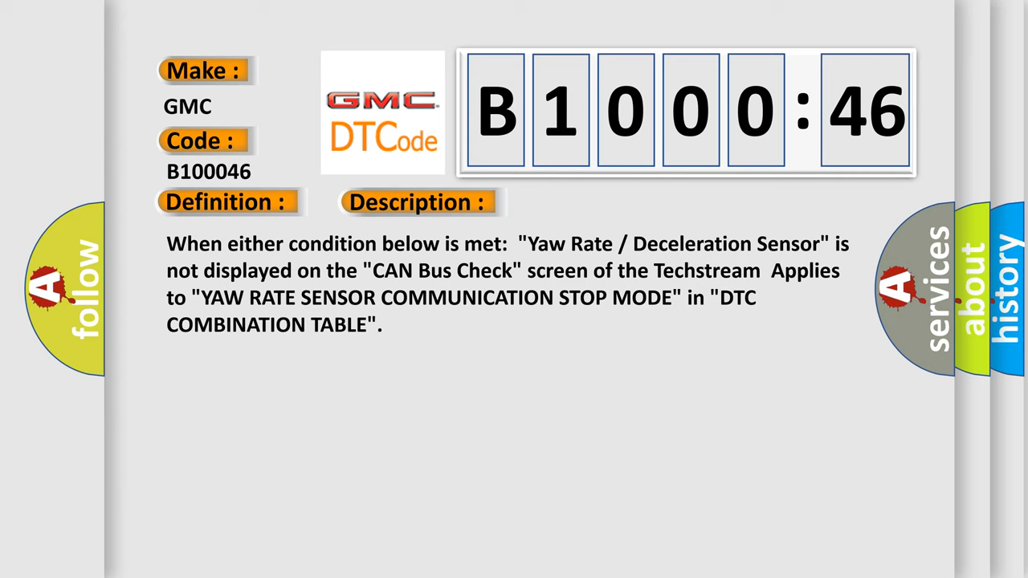
left_click(588, 201)
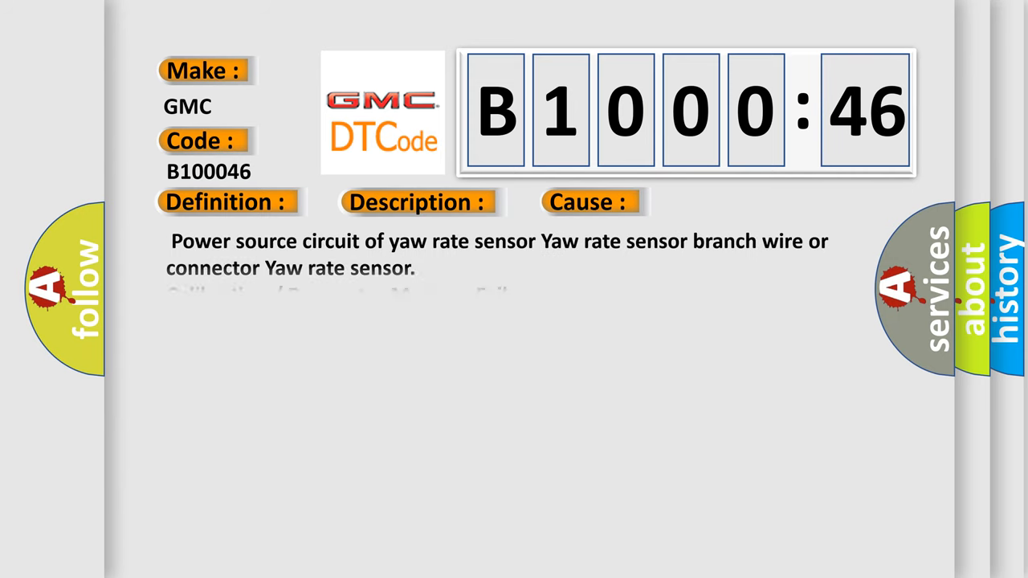